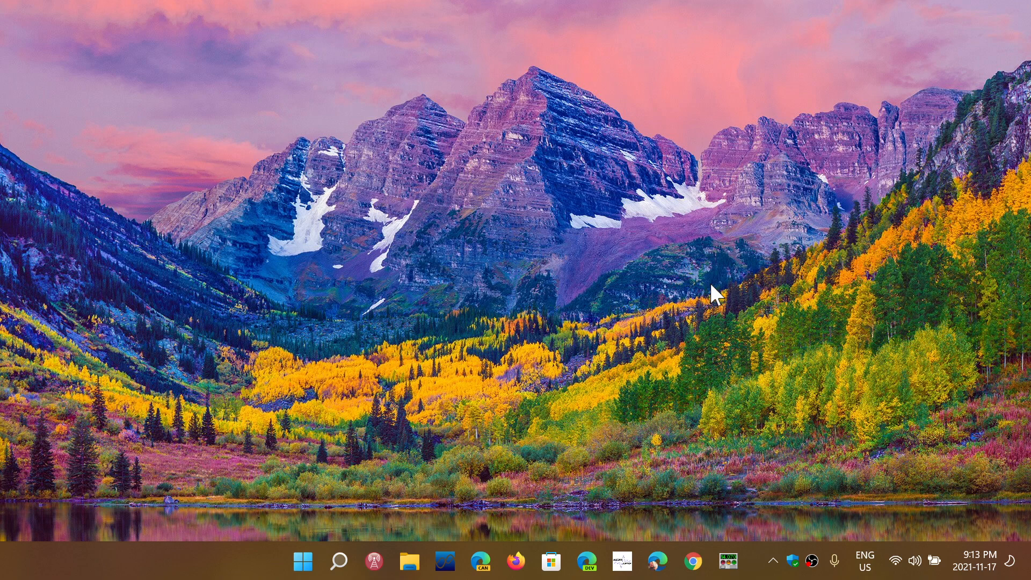
{"action": "mouse_move", "coordinate": [315, 556]}
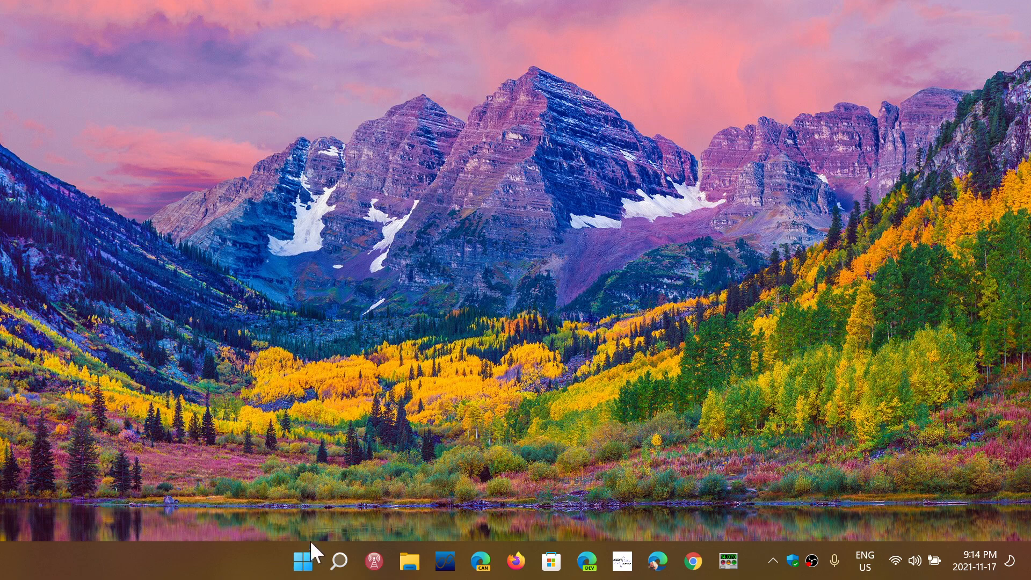
Step: Open Device Manager from the Start context menu and scroll down to System devices
{"action": "right_click", "coordinate": [302, 561]}
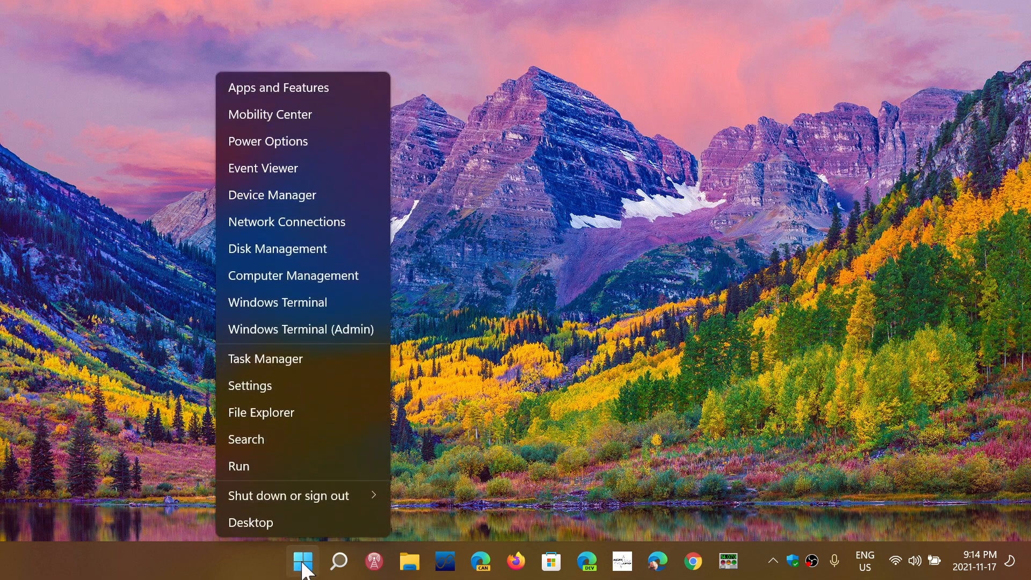
{"action": "mouse_move", "coordinate": [276, 302]}
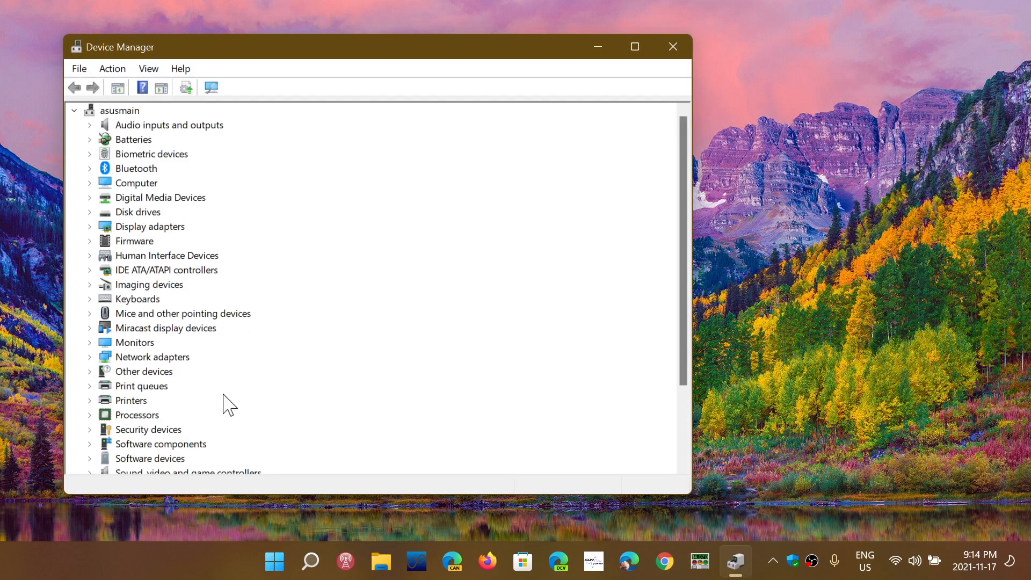
{"action": "scroll", "scroll_direction": "down", "scroll_amount": 3}
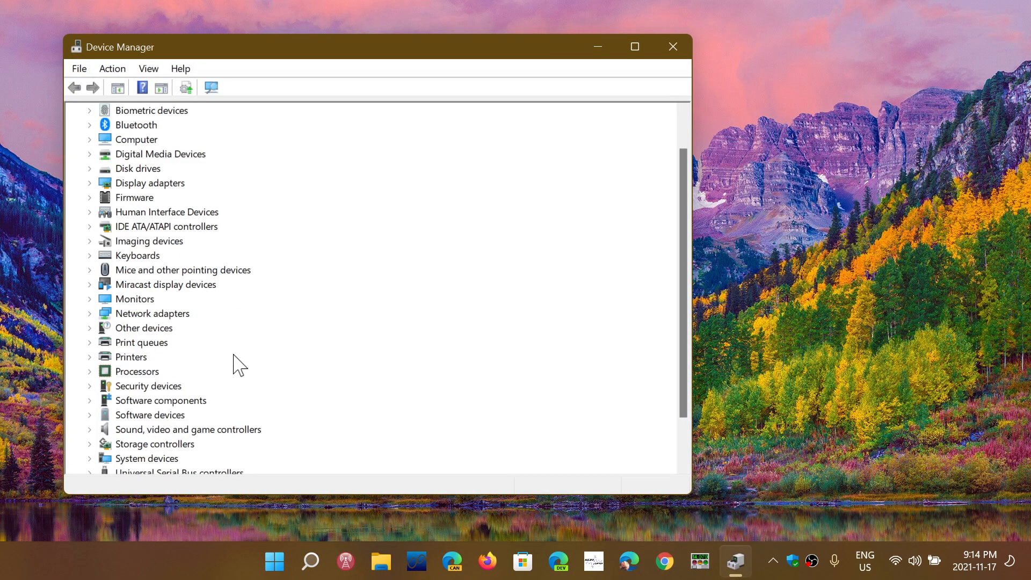
{"action": "mouse_move", "coordinate": [100, 439]}
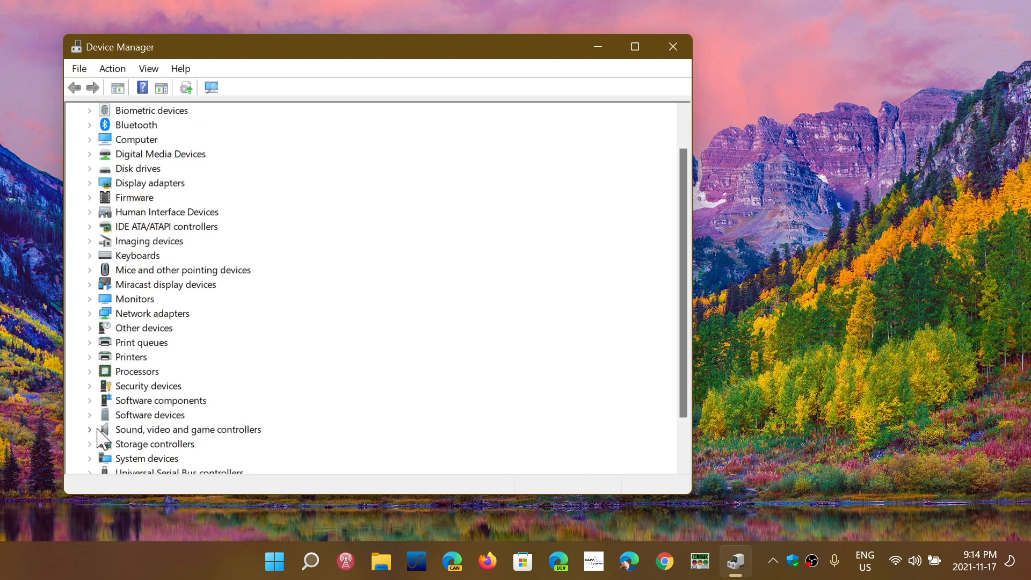
Step: Check that Realtek Audio USB under Sound, video and game controllers works properly, then close Device Manager
{"action": "left_click", "coordinate": [89, 430]}
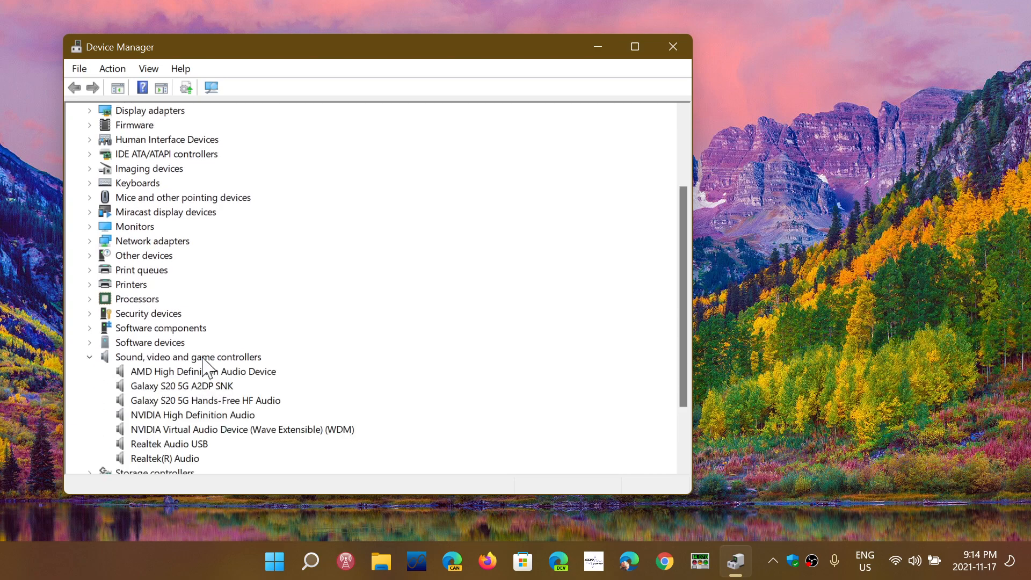
{"action": "mouse_move", "coordinate": [446, 323]}
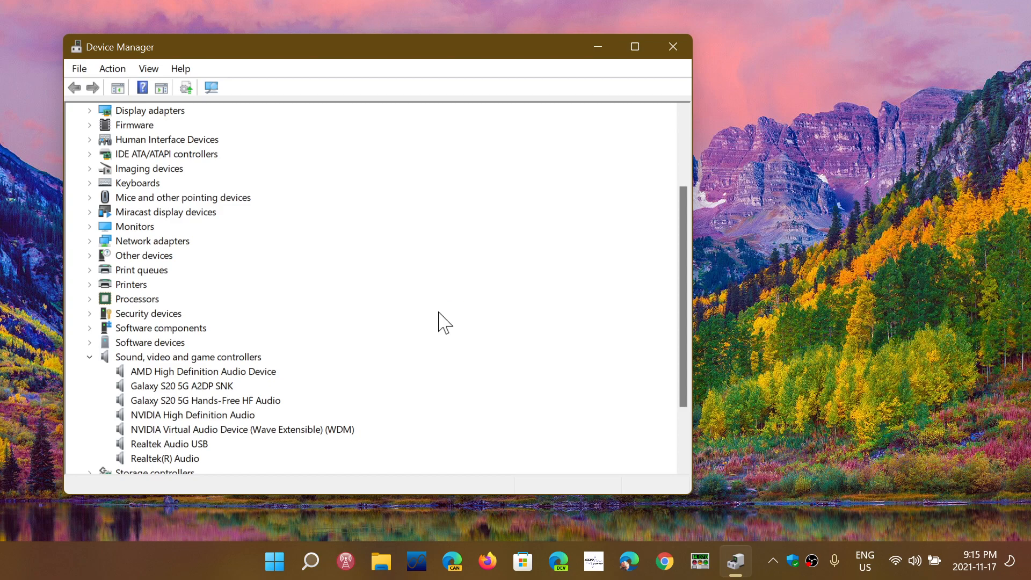
{"action": "mouse_move", "coordinate": [451, 303]}
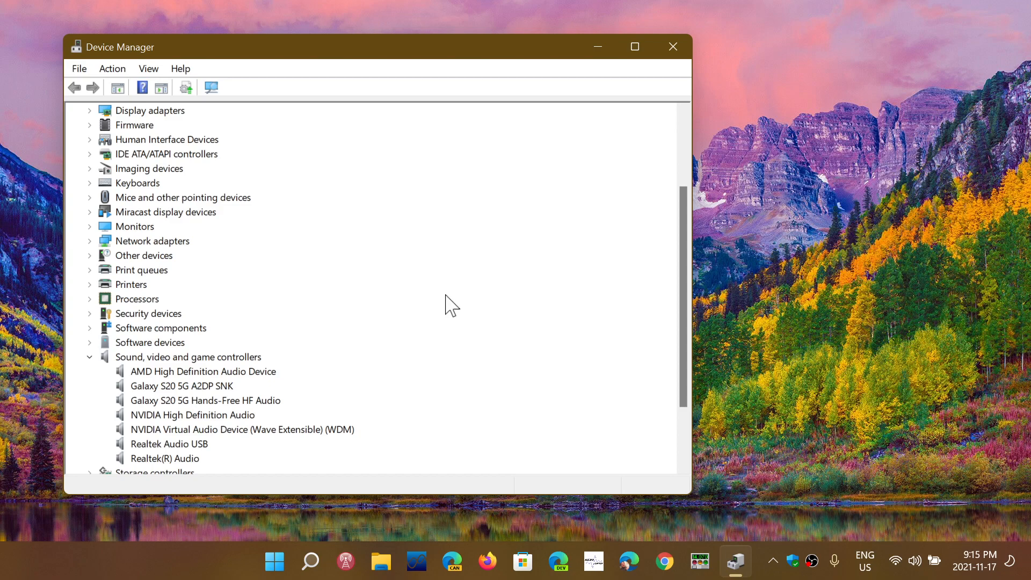
{"action": "mouse_move", "coordinate": [670, 69]}
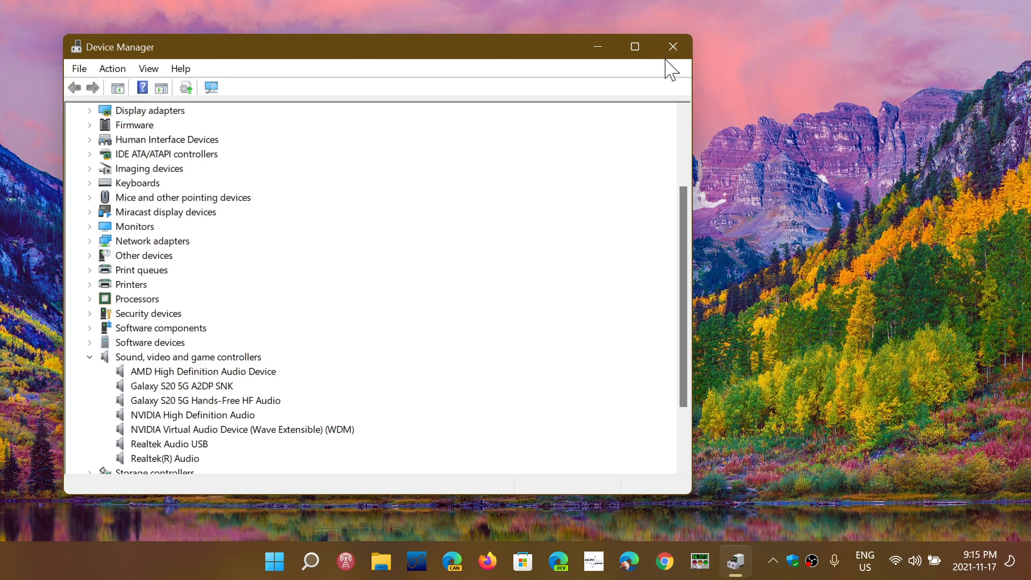
{"action": "mouse_move", "coordinate": [359, 251]}
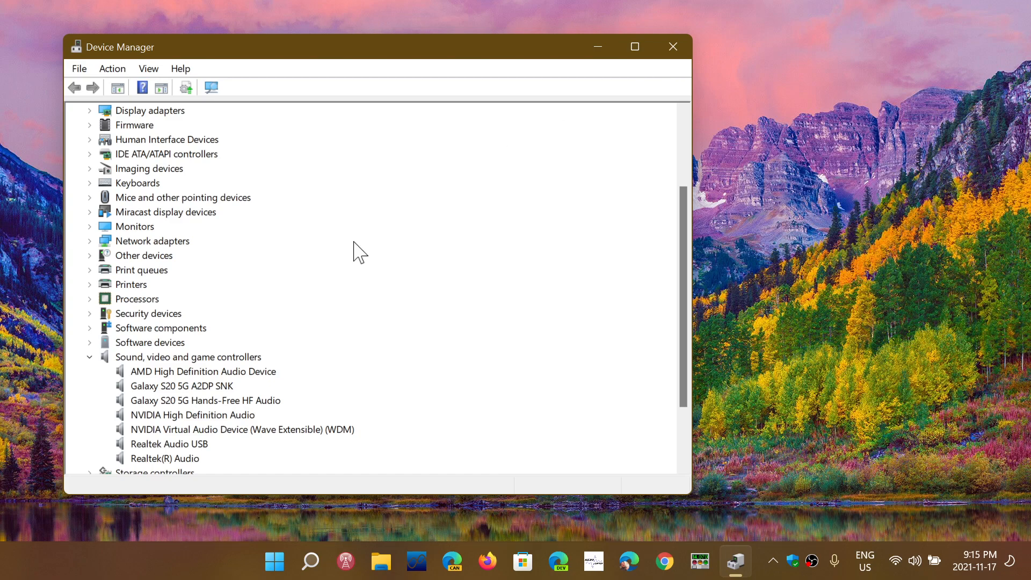
{"action": "mouse_move", "coordinate": [168, 408]}
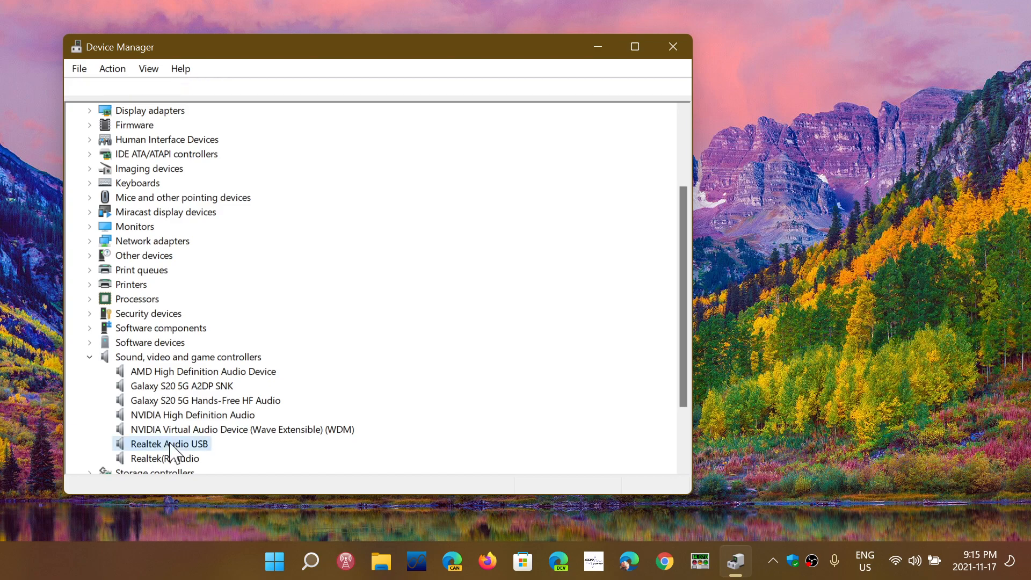
{"action": "double_click", "coordinate": [168, 443]}
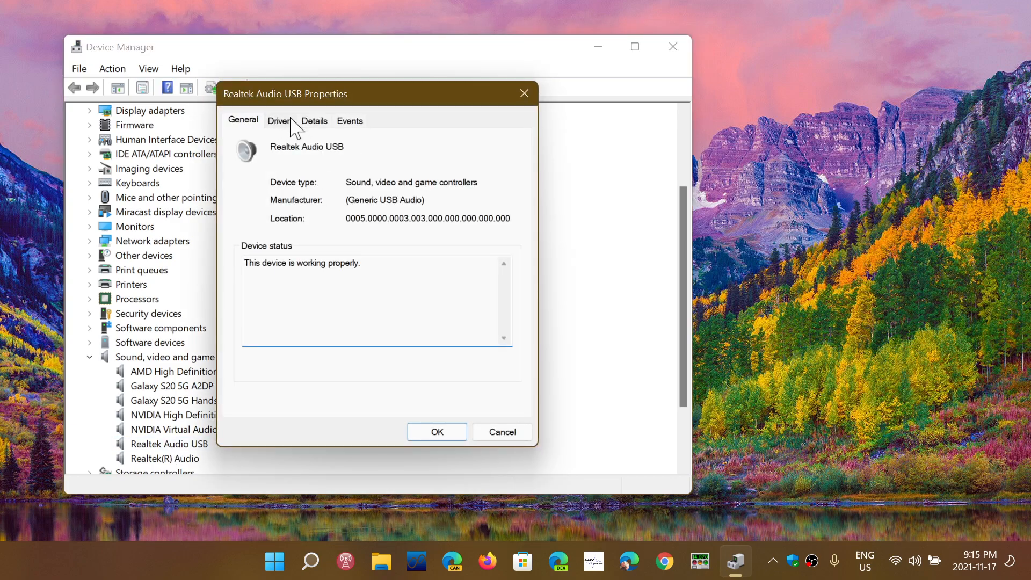
{"action": "left_click", "coordinate": [278, 121]}
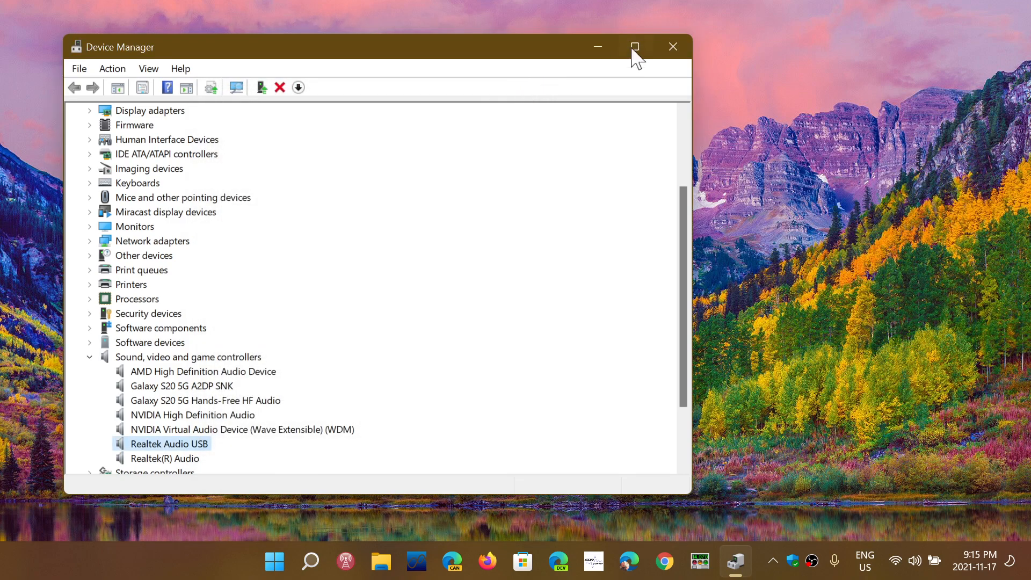
{"action": "left_click", "coordinate": [672, 47]}
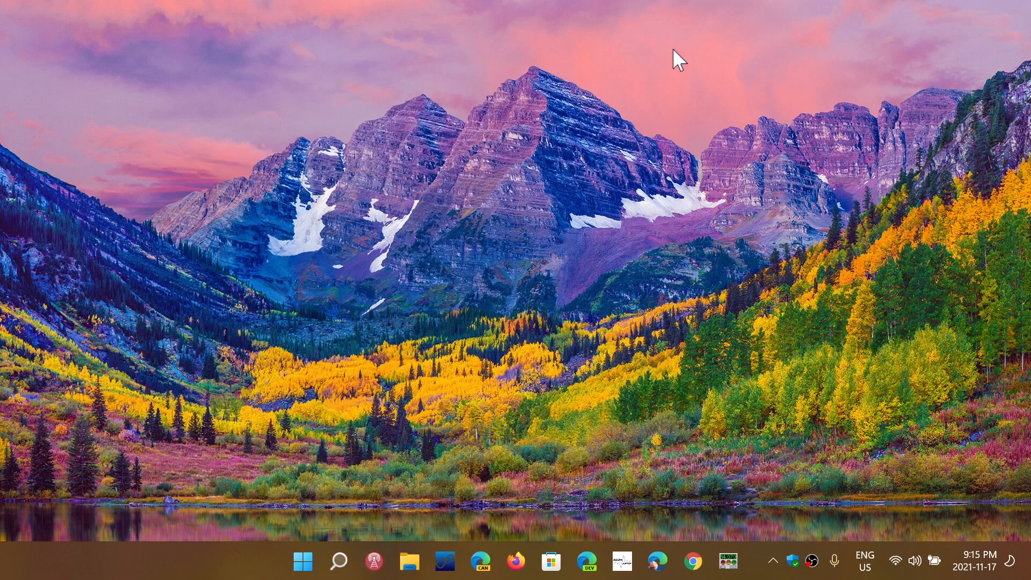